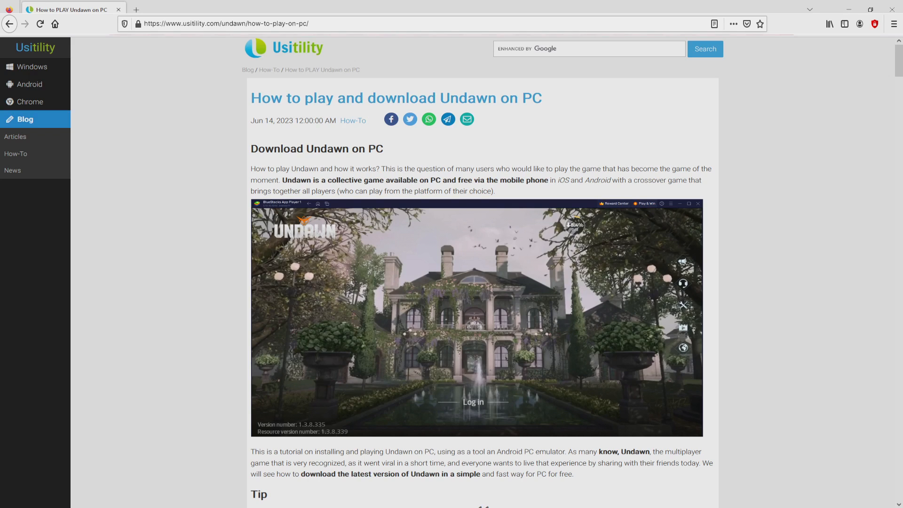
# Step: Scroll down the Usitility Undawn article and follow 'Download Undawn on PC'
pyautogui.scroll(-3)
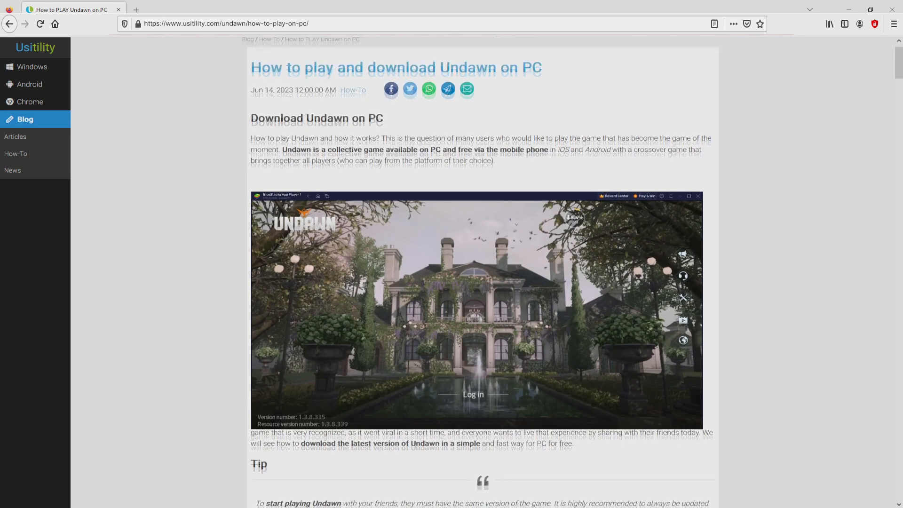
pyautogui.scroll(-3)
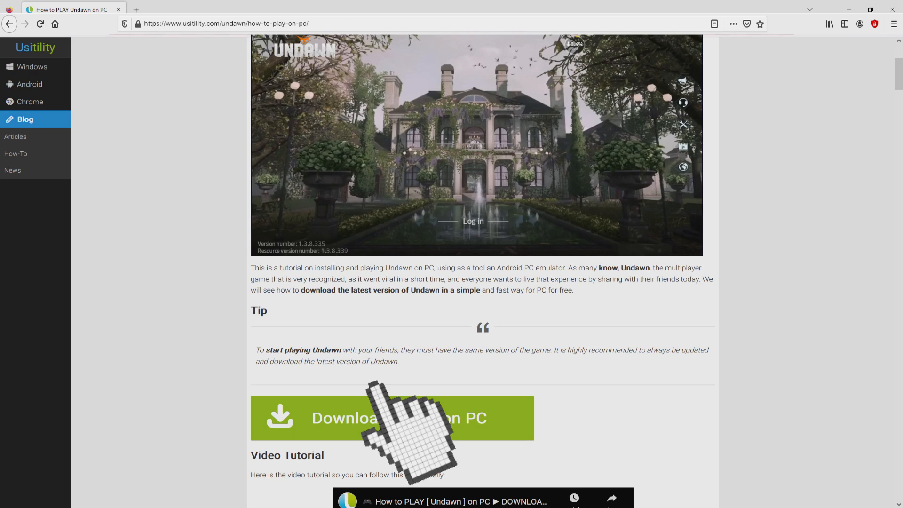
pyautogui.click(392, 417)
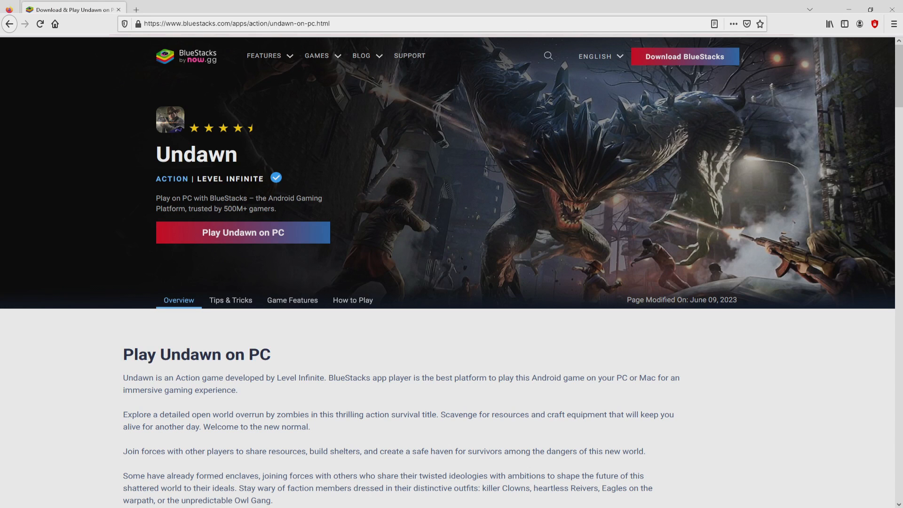
# Step: Browse the High FPS, Script and Free Look features, then request 'Play Undawn on PC'
pyautogui.scroll(-3)
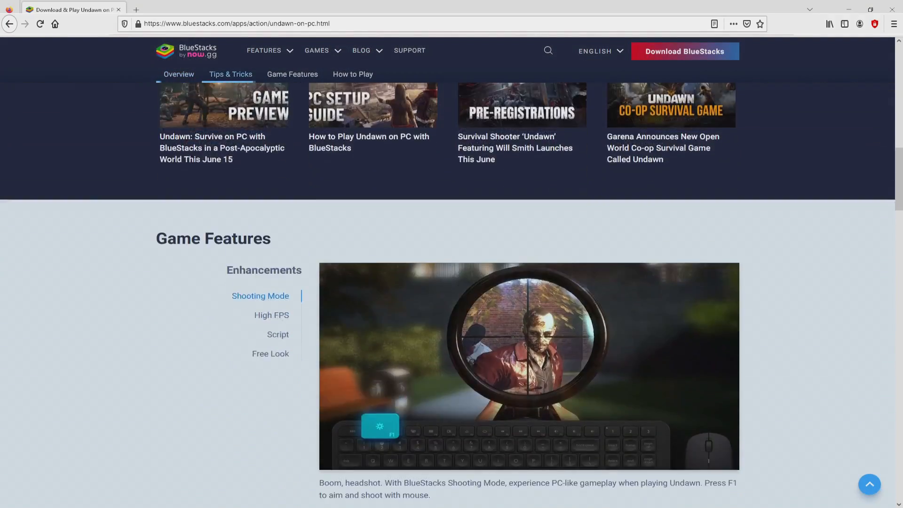
pyautogui.scroll(-3)
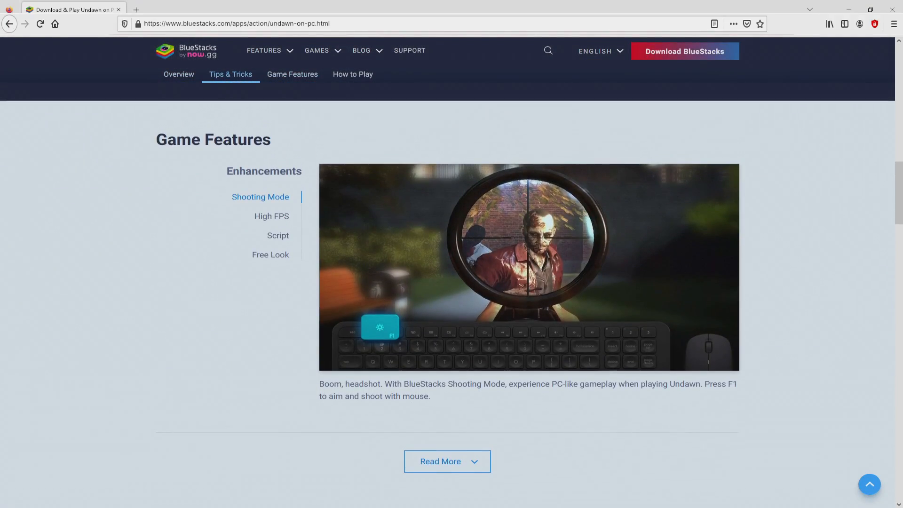
pyautogui.click(272, 216)
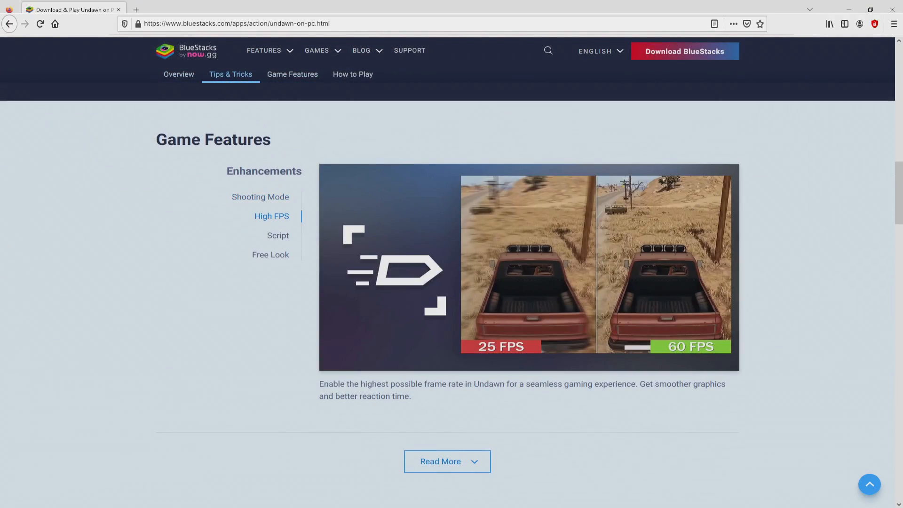
pyautogui.click(277, 235)
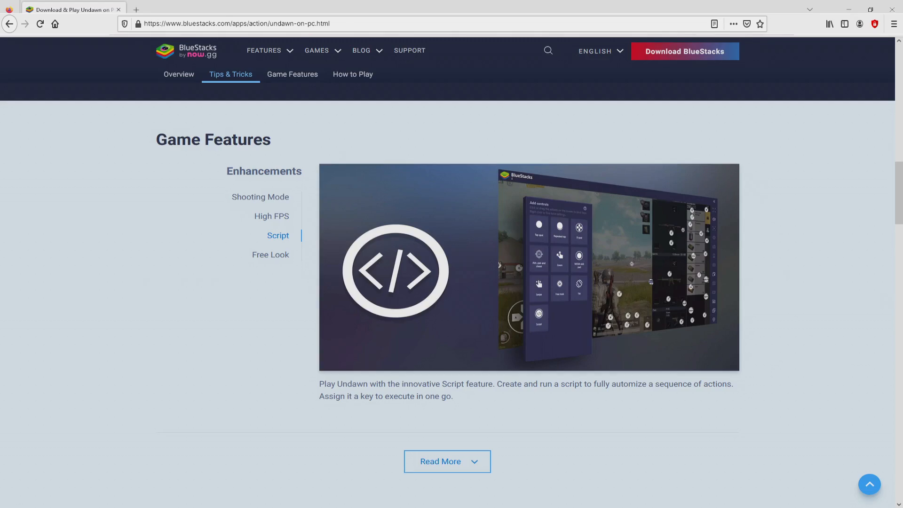
pyautogui.click(270, 255)
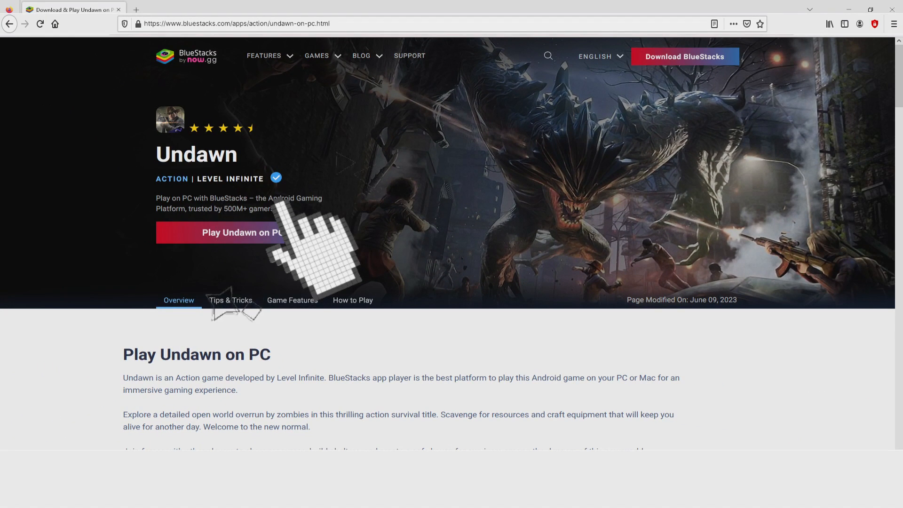
pyautogui.click(243, 232)
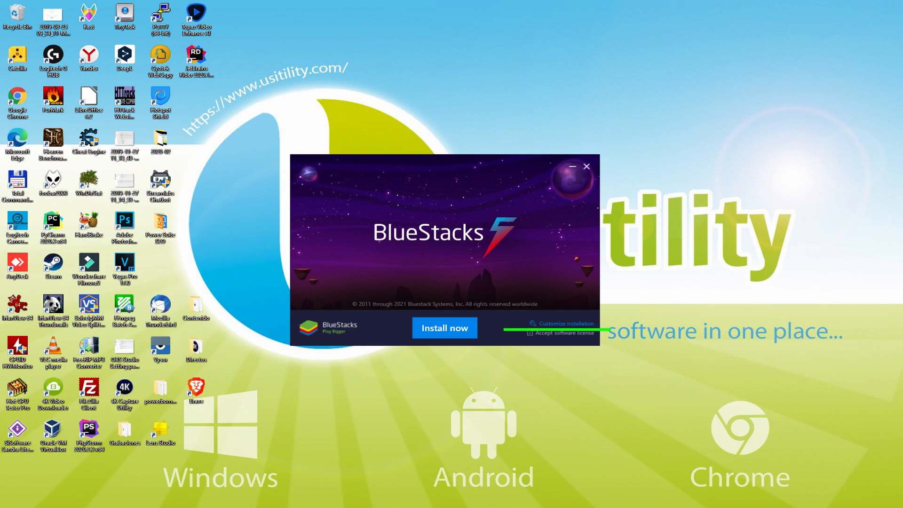
pyautogui.moveTo(556, 331)
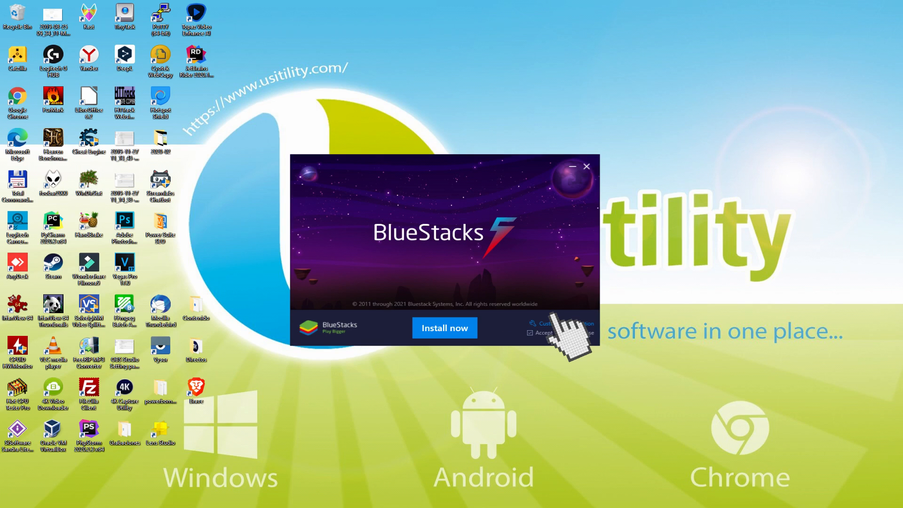
# Step: Keep the software license accepted and start the BlueStacks installation
pyautogui.click(561, 323)
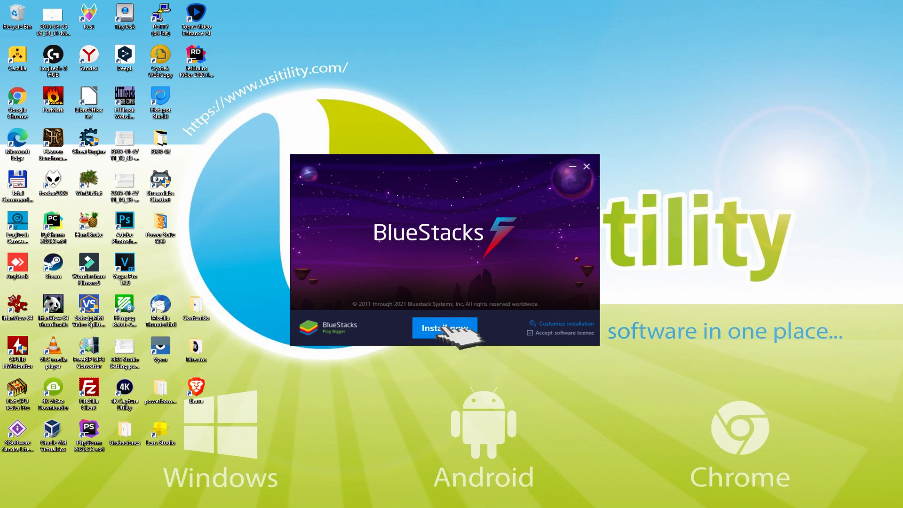
pyautogui.click(444, 327)
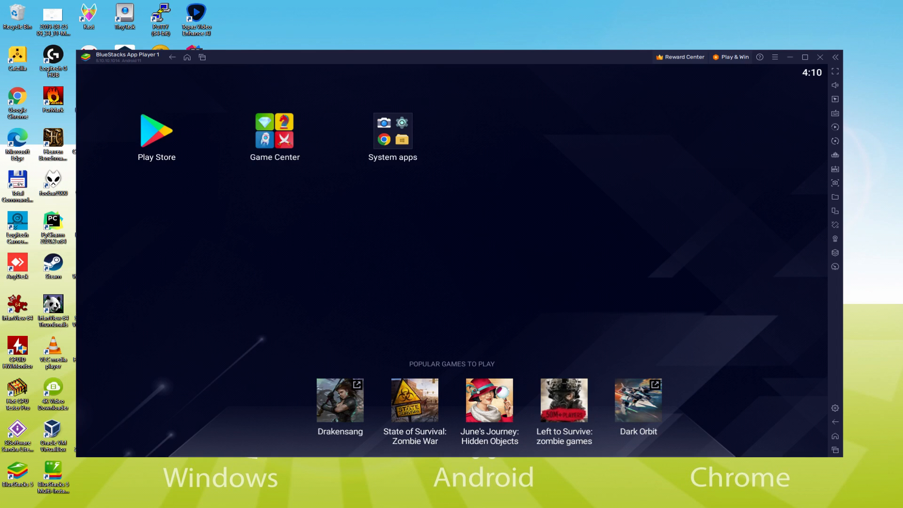
# Step: Open the Play Store from the BlueStacks home screen
pyautogui.click(156, 133)
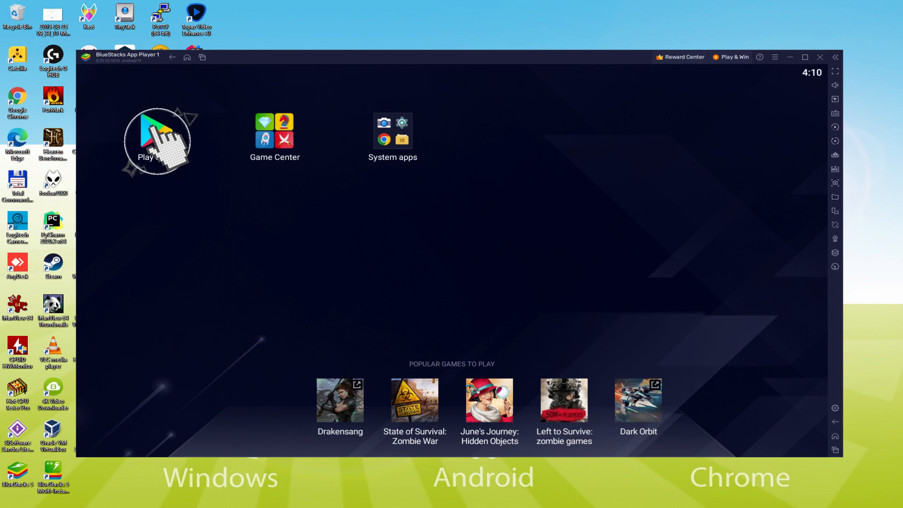
pyautogui.click(153, 141)
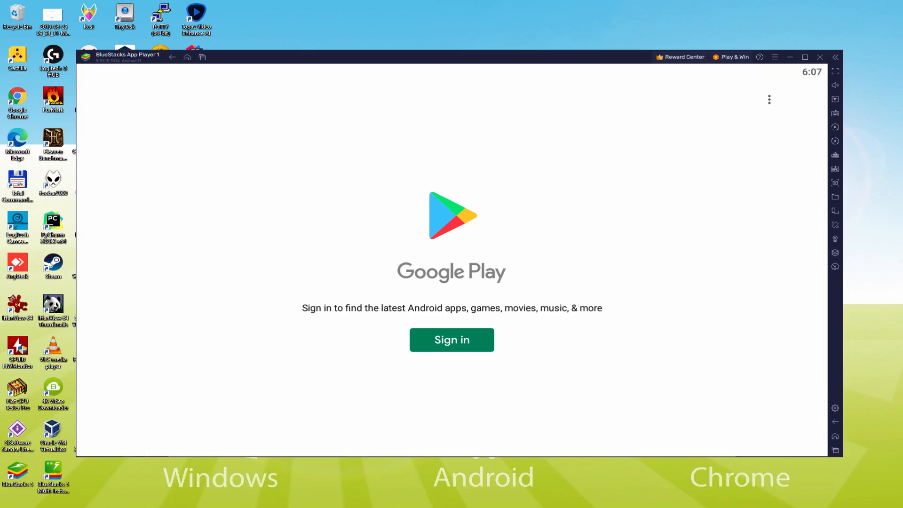
pyautogui.click(836, 72)
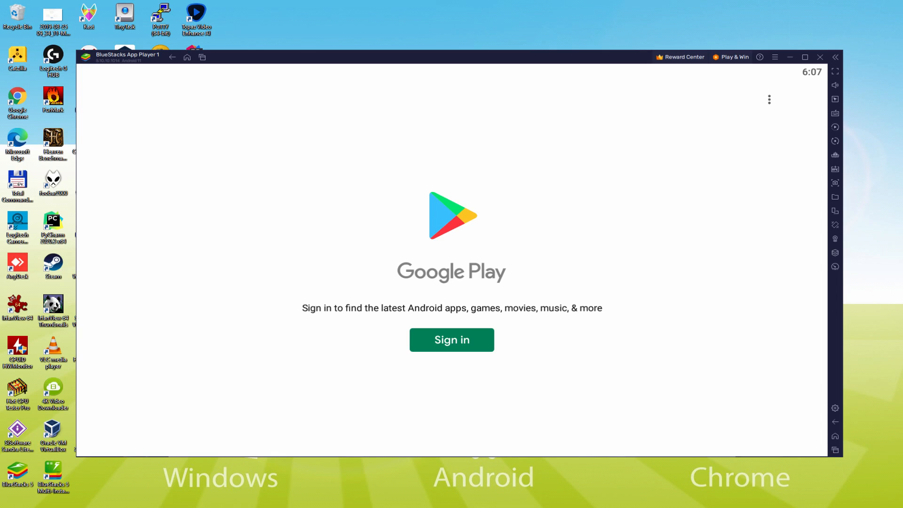
pyautogui.moveTo(452, 346)
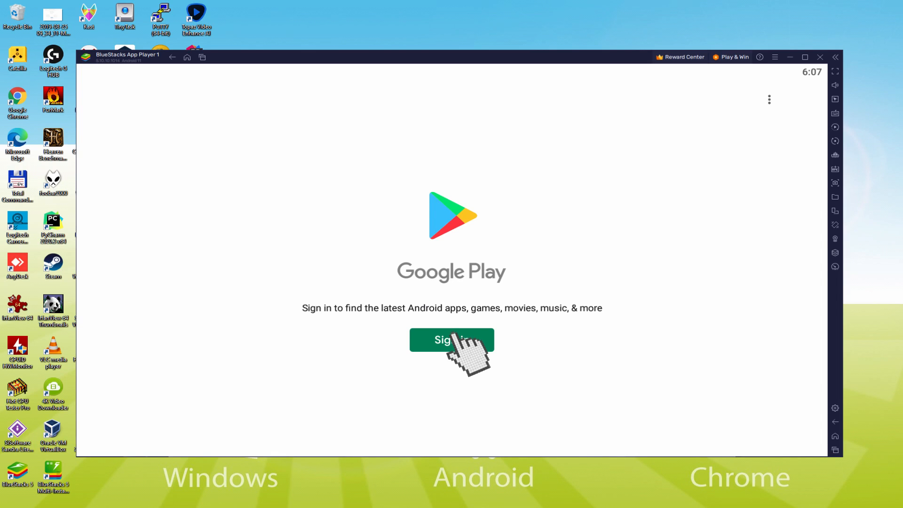
# Step: Sign in to Google Play with the Google account and agree to Google's terms
pyautogui.click(451, 340)
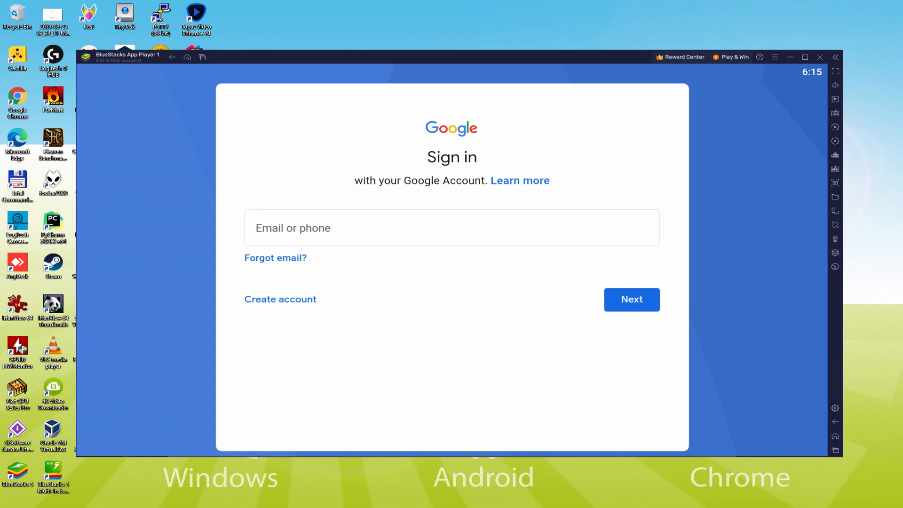
pyautogui.click(631, 299)
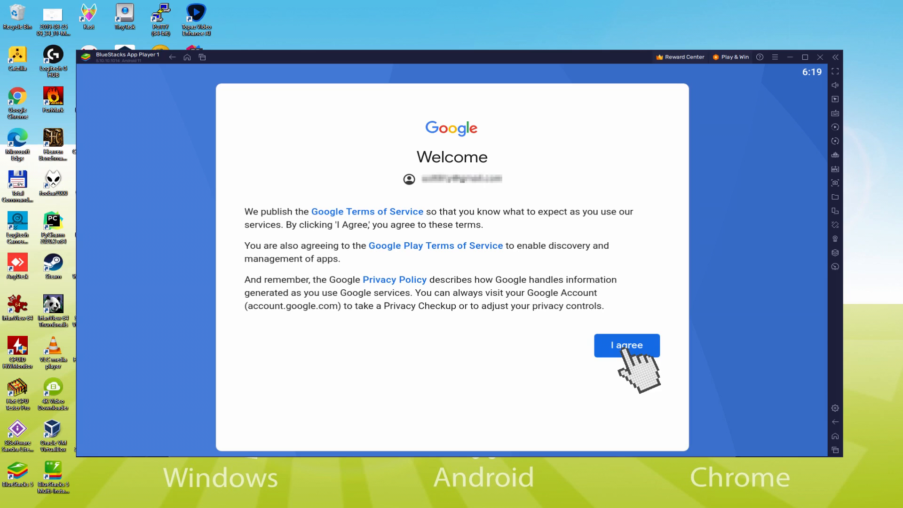
pyautogui.click(626, 345)
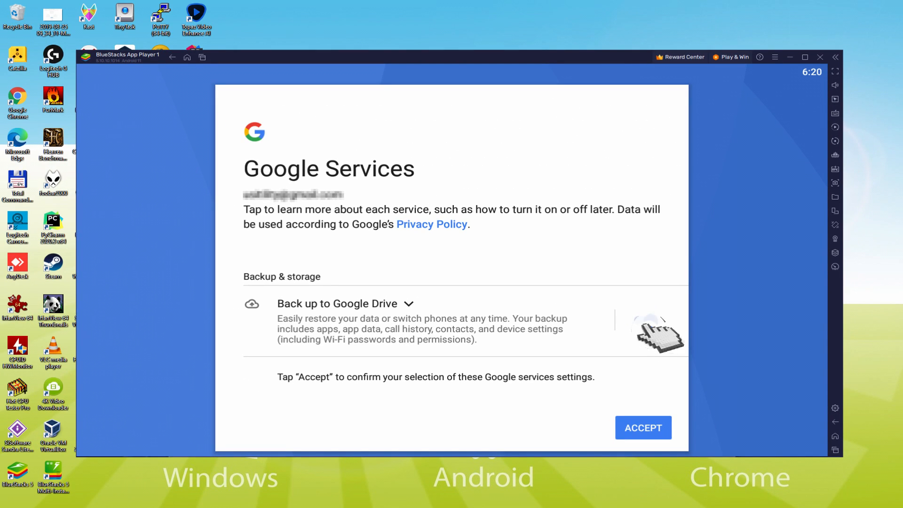
# Step: Turn off Back up to Google Drive and accept the Google Services choices
pyautogui.click(640, 321)
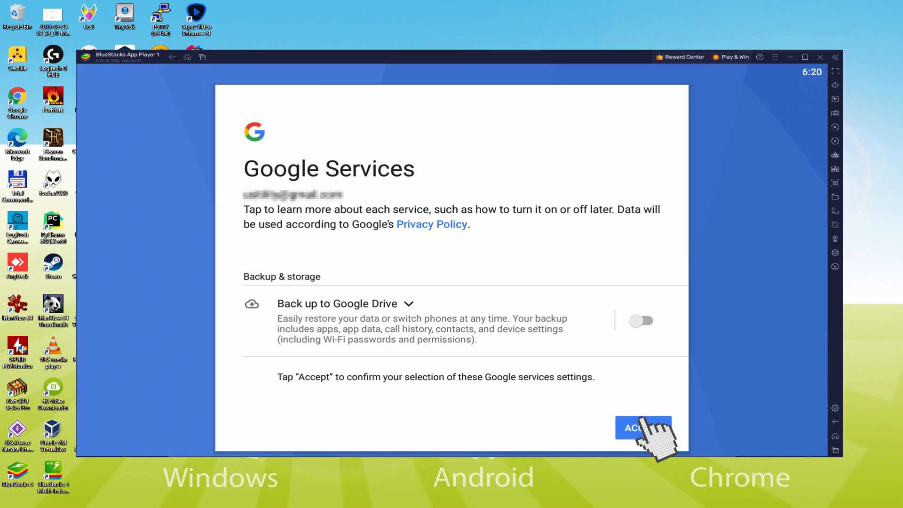
pyautogui.click(643, 428)
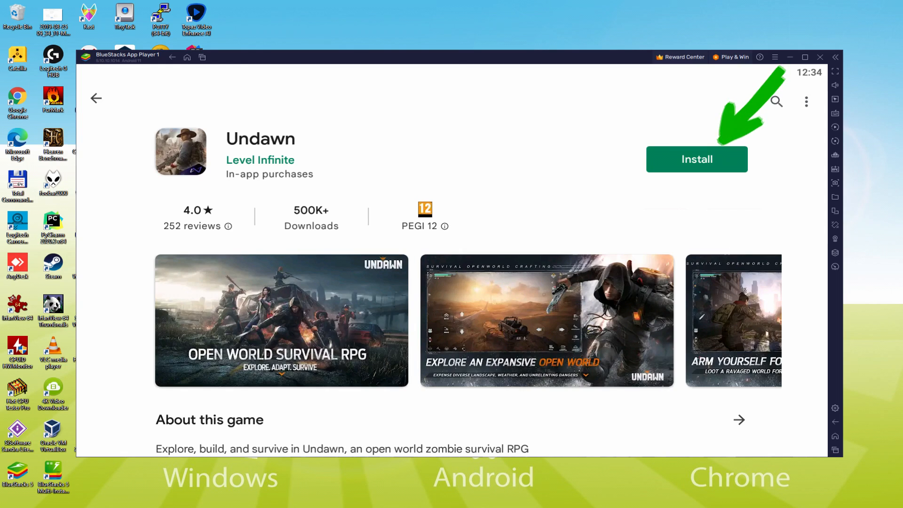
# Step: Install Undawn from its Play Store page and return to the home screen
pyautogui.click(696, 159)
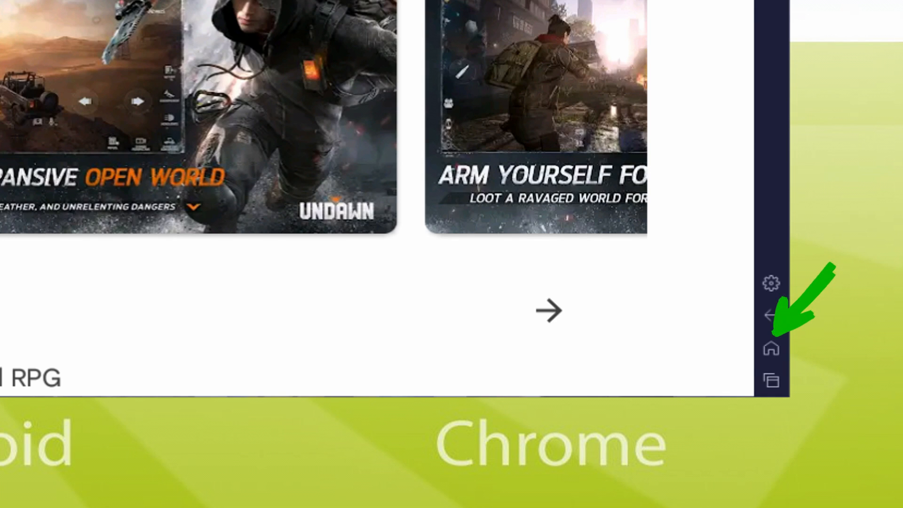
pyautogui.click(770, 348)
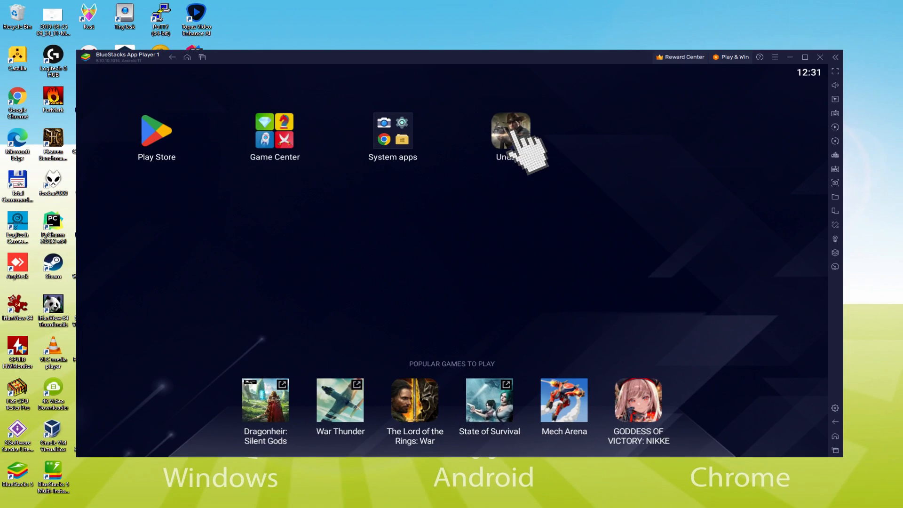
# Step: Launch Undawn from the home screen and let its opening cinematic play
pyautogui.click(508, 130)
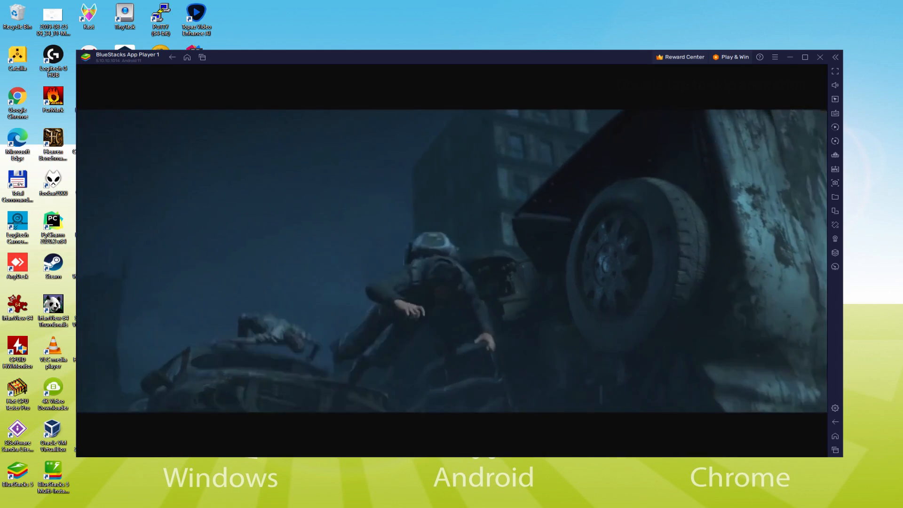
pyautogui.click(805, 57)
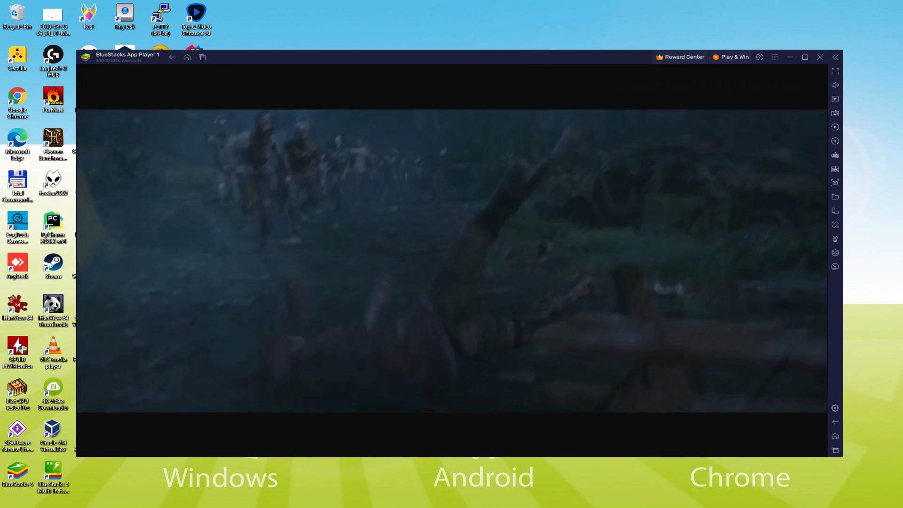
pyautogui.click(805, 56)
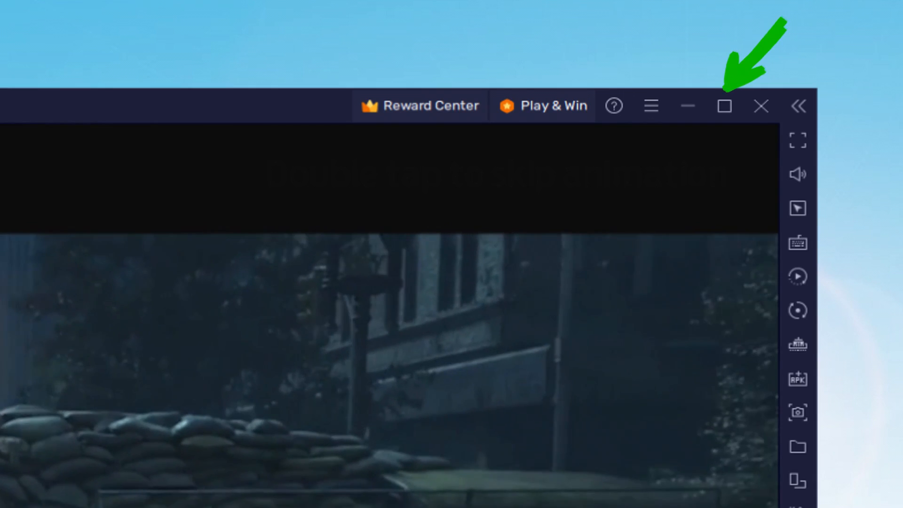
pyautogui.click(724, 106)
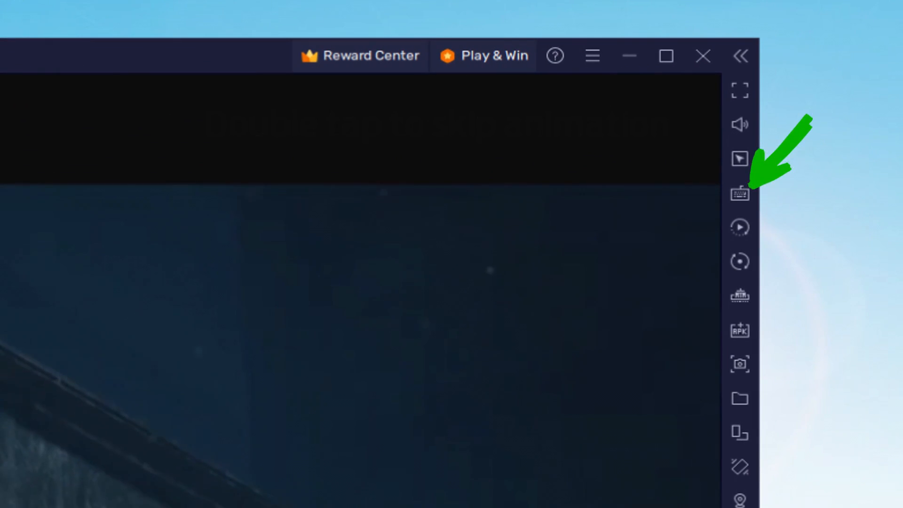
# Step: Reuse the existing character customization data and confirm the character's identity name
pyautogui.click(739, 191)
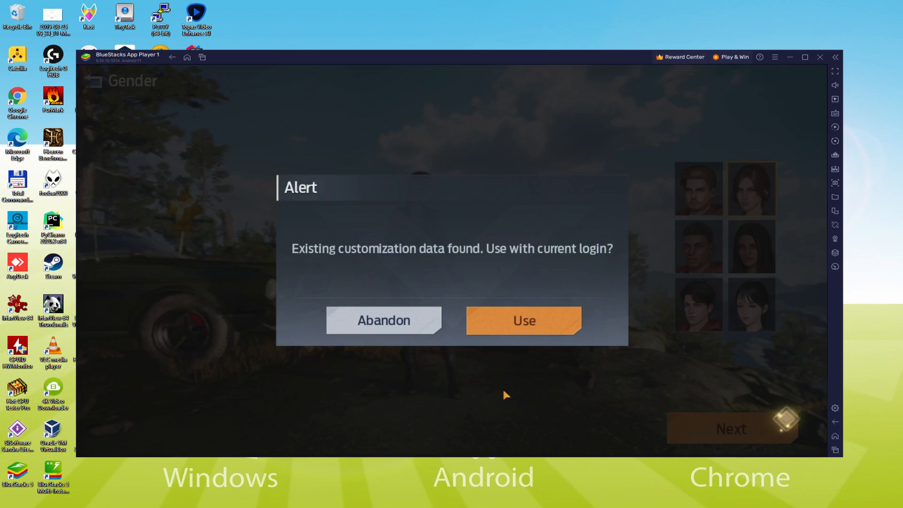
pyautogui.click(523, 320)
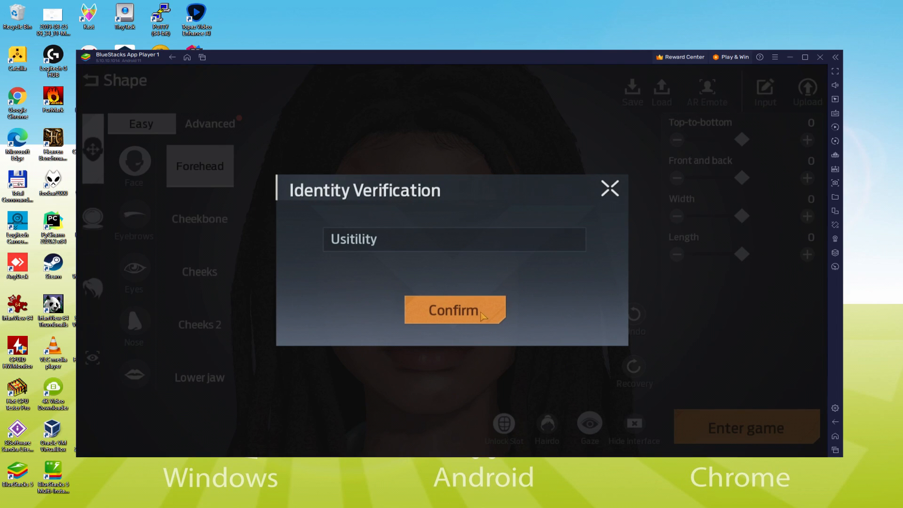
pyautogui.click(454, 310)
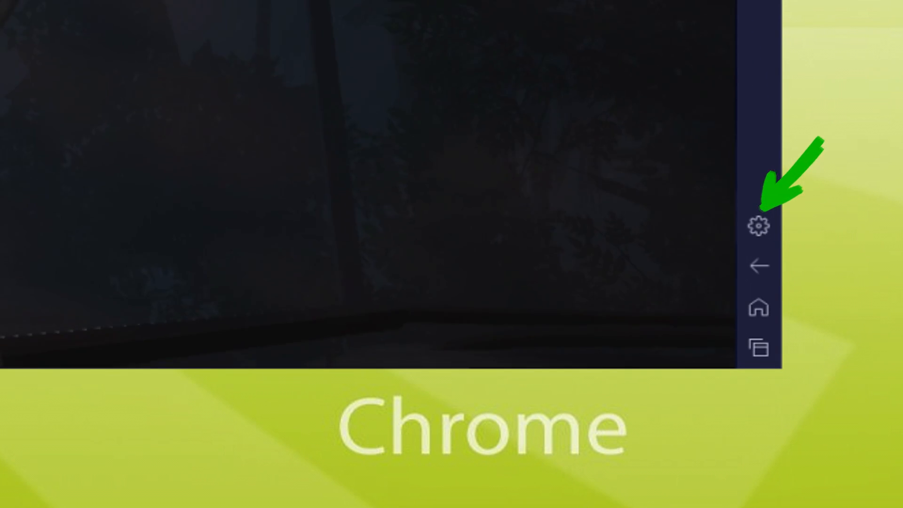
# Step: Open BlueStacks Settings at Device settings showing Samsung Galaxy S8 Plus and TMOBILE
pyautogui.click(759, 225)
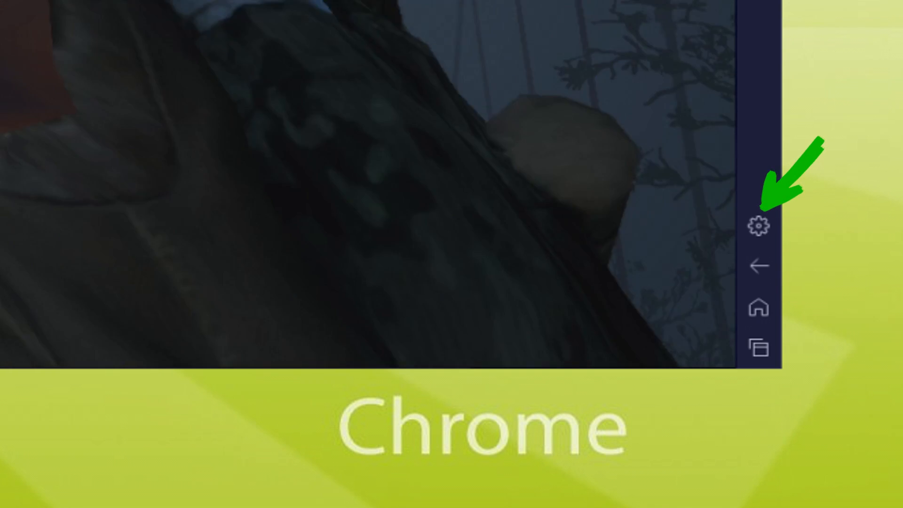
pyautogui.click(759, 225)
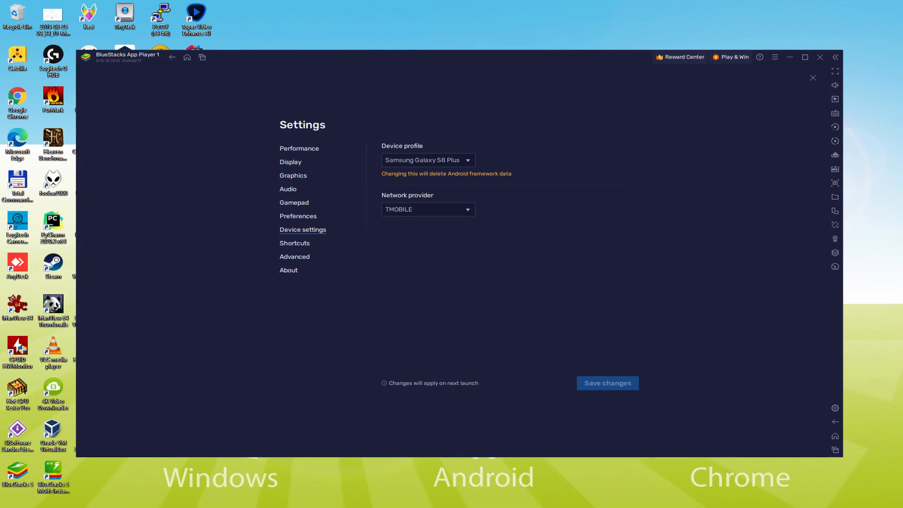